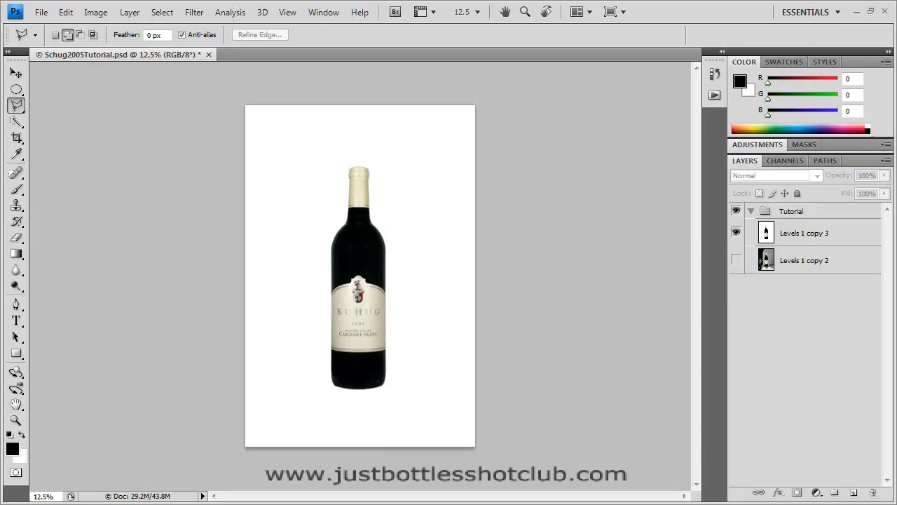
mouse_move(620, 282)
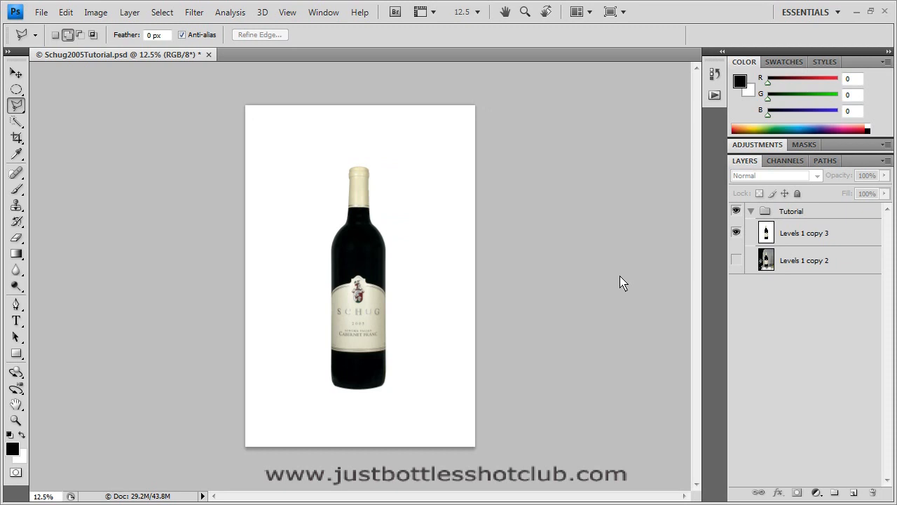
mouse_move(406, 273)
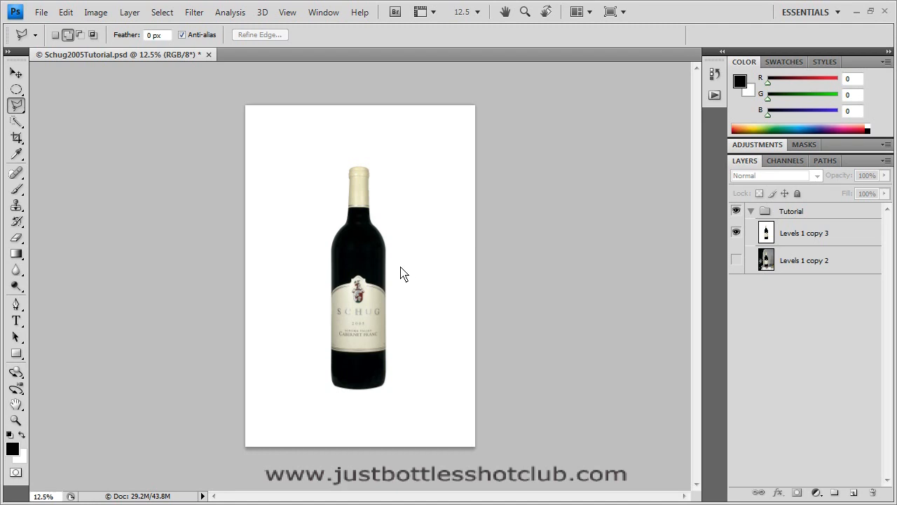
mouse_move(405, 284)
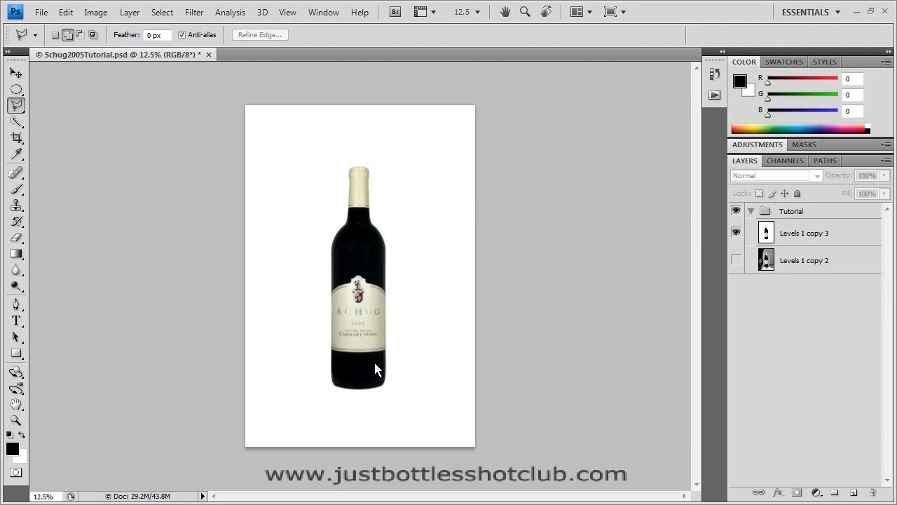
mouse_move(371, 352)
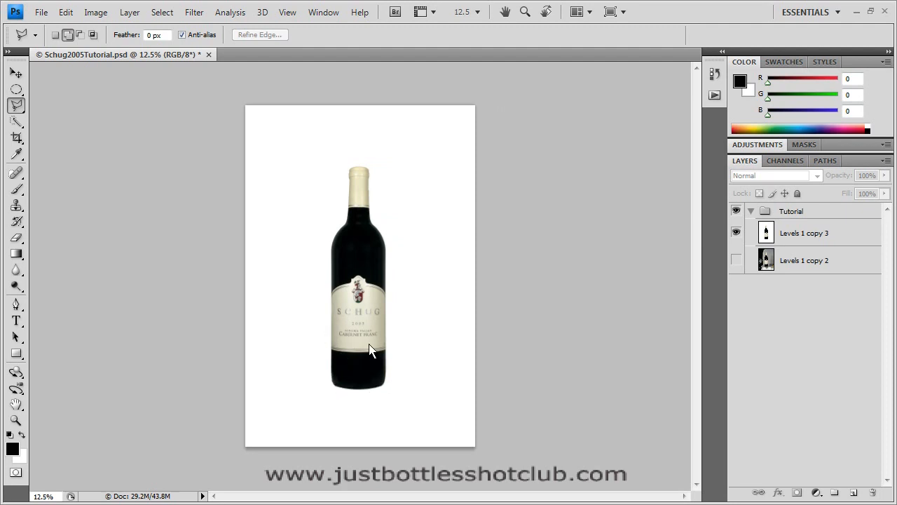
mouse_move(385, 327)
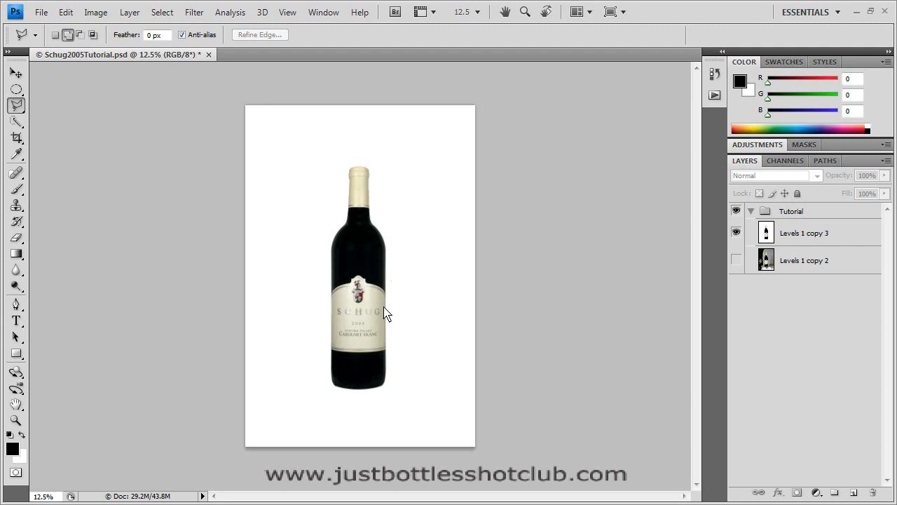
mouse_move(347, 269)
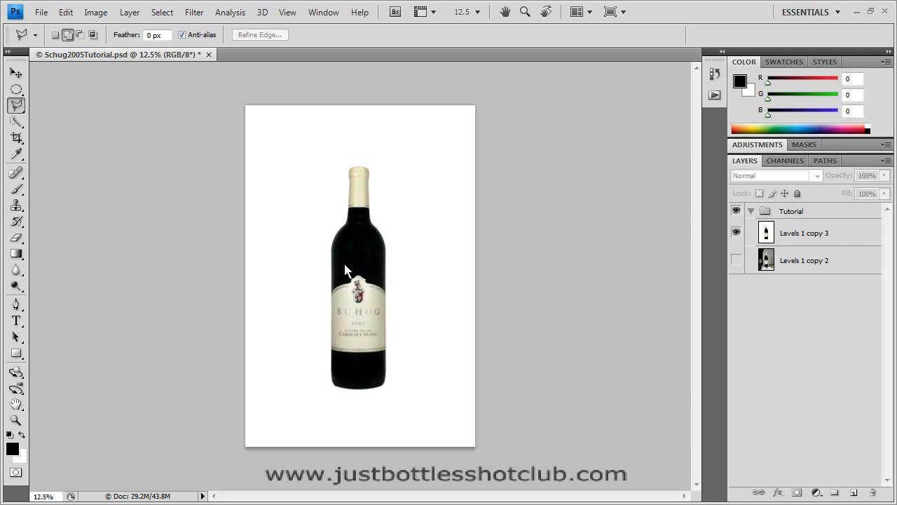
mouse_move(371, 186)
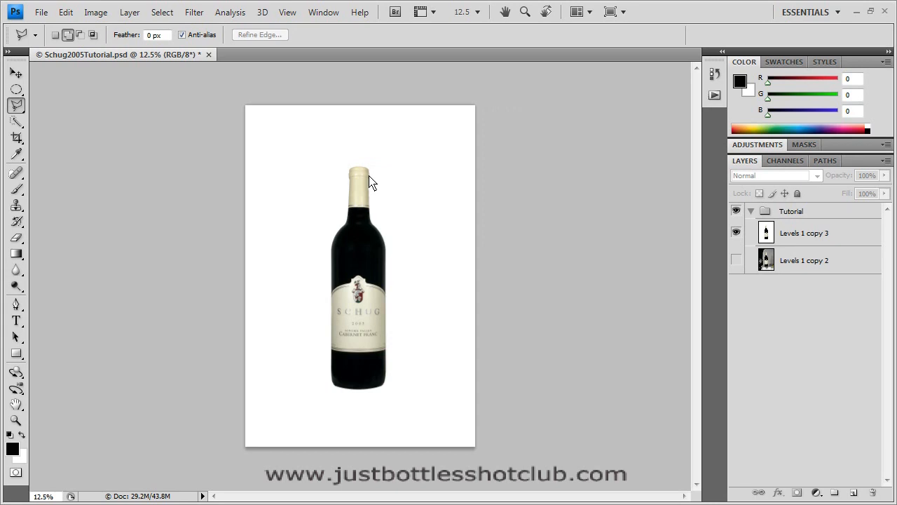
mouse_move(386, 203)
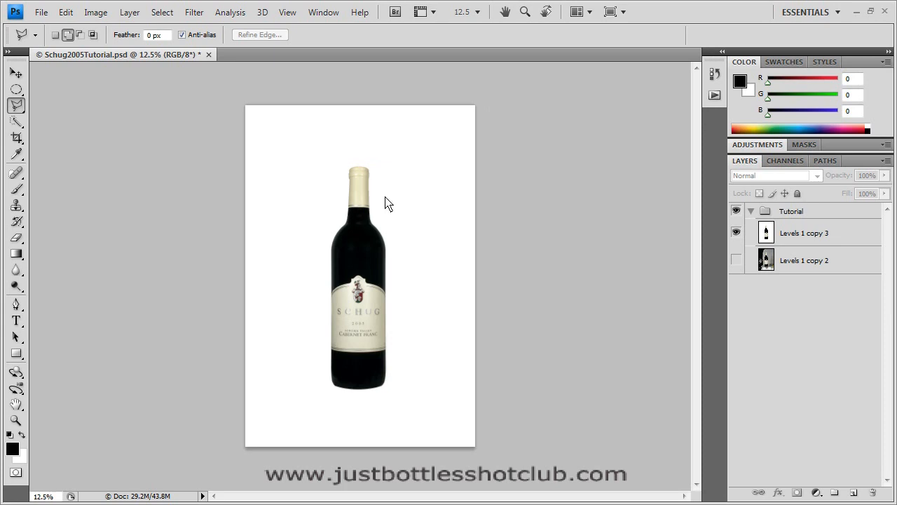
mouse_move(227, 133)
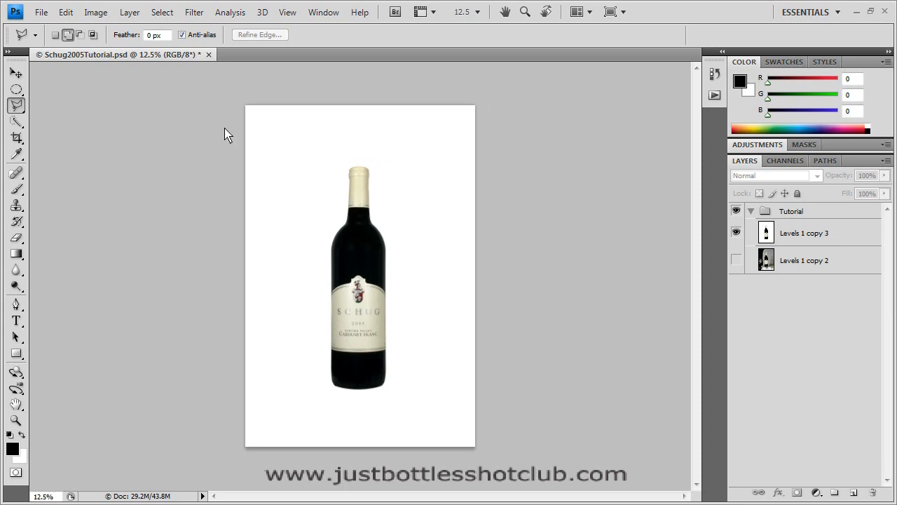
mouse_move(202, 127)
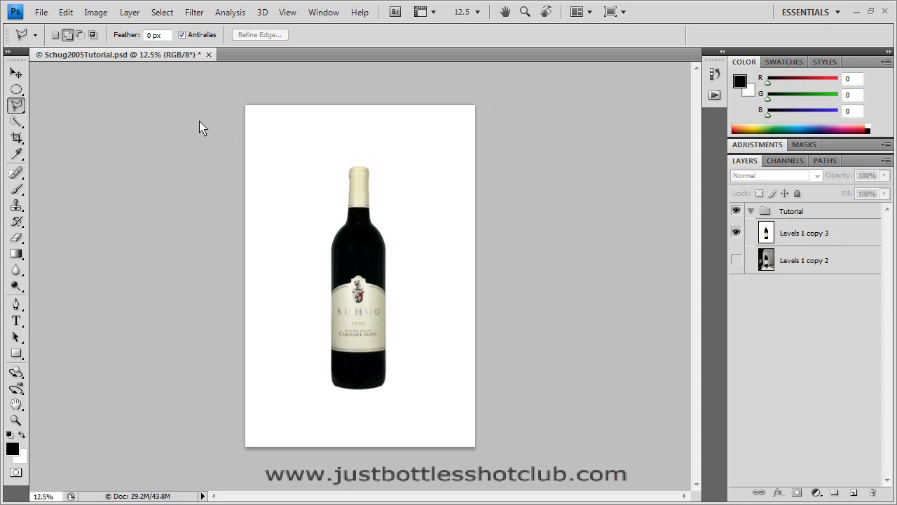
mouse_move(42, 198)
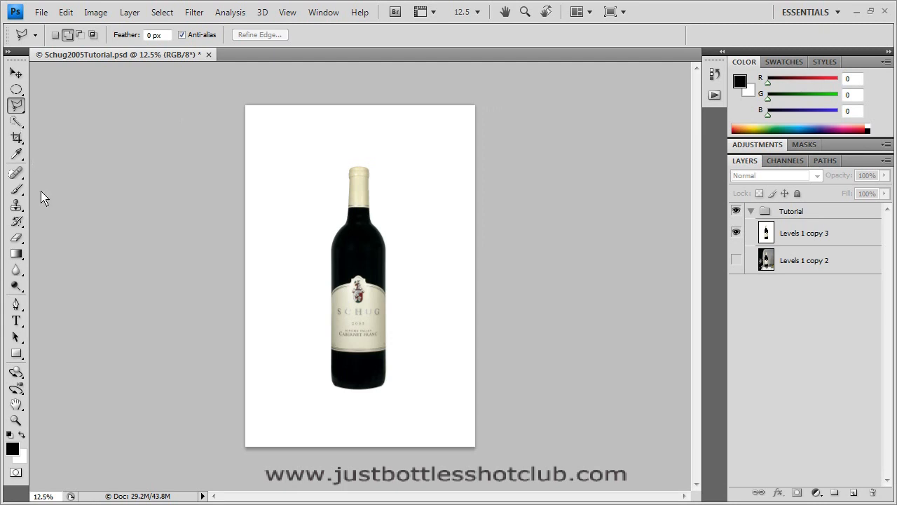
mouse_move(44, 234)
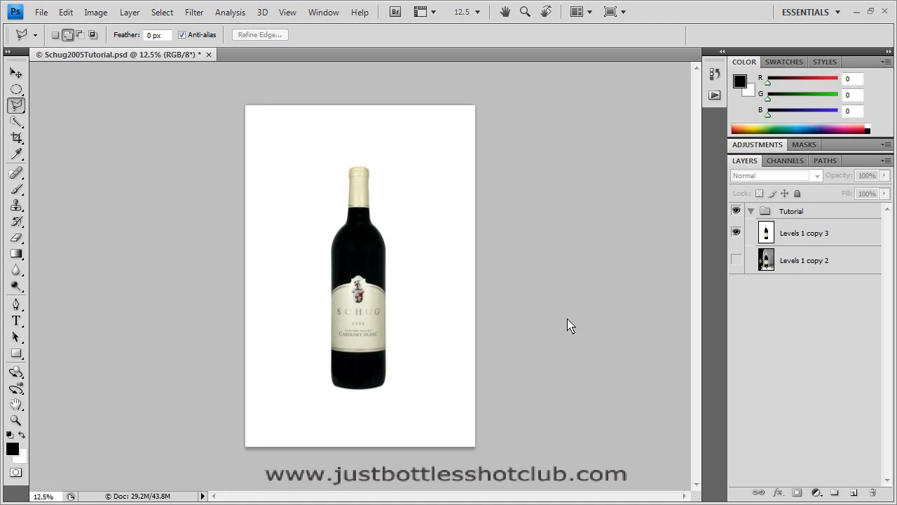
mouse_move(359, 237)
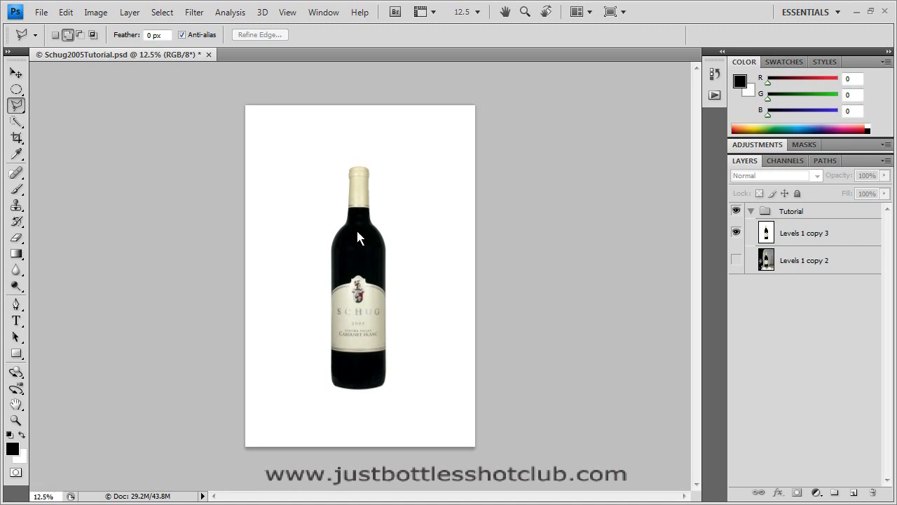
mouse_move(384, 424)
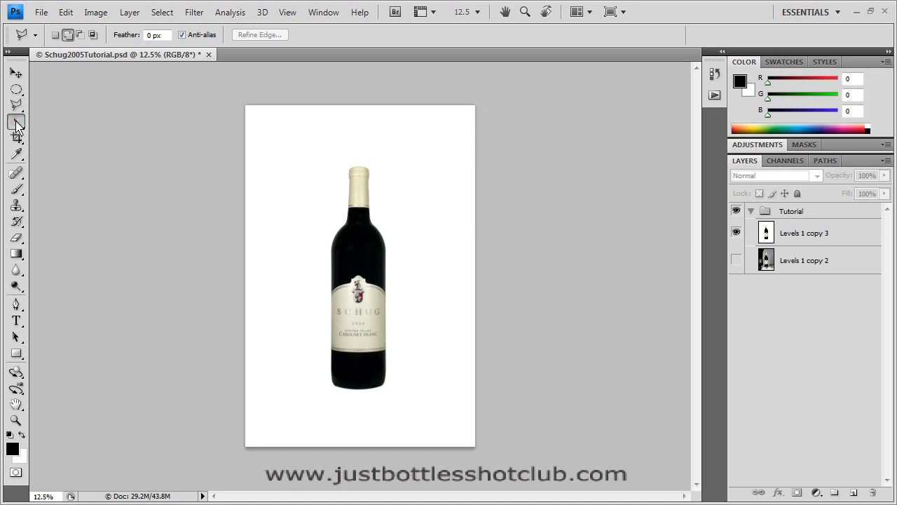
Quick-select the whole wine bottle on Levels 1 copy 3 and zoom to check edges
left_click(14, 122)
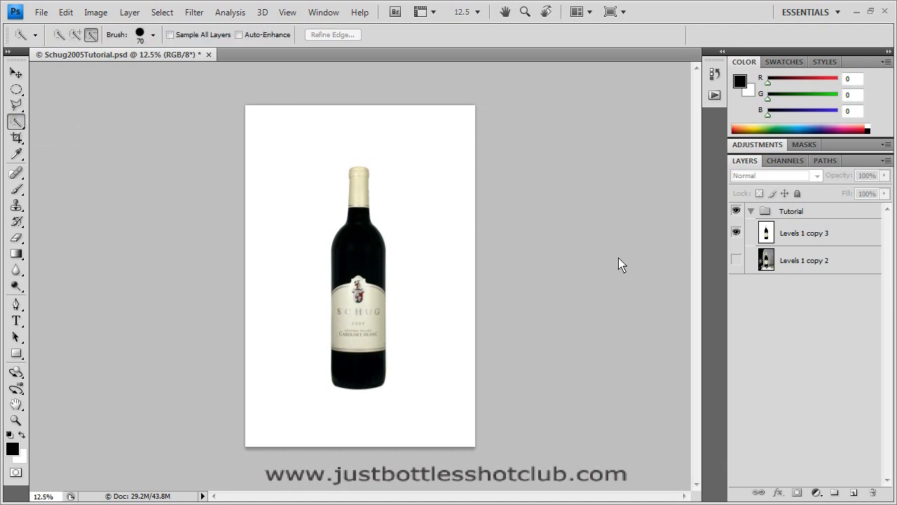
mouse_move(363, 378)
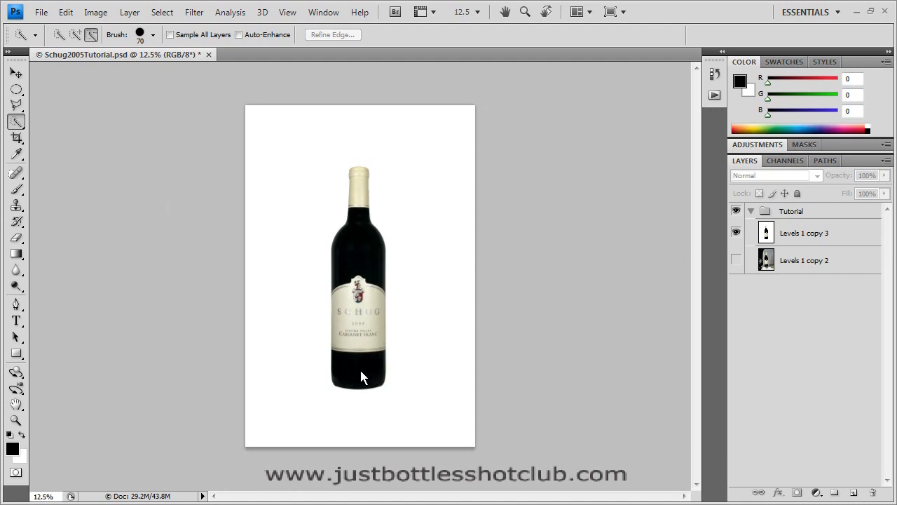
left_click(811, 232)
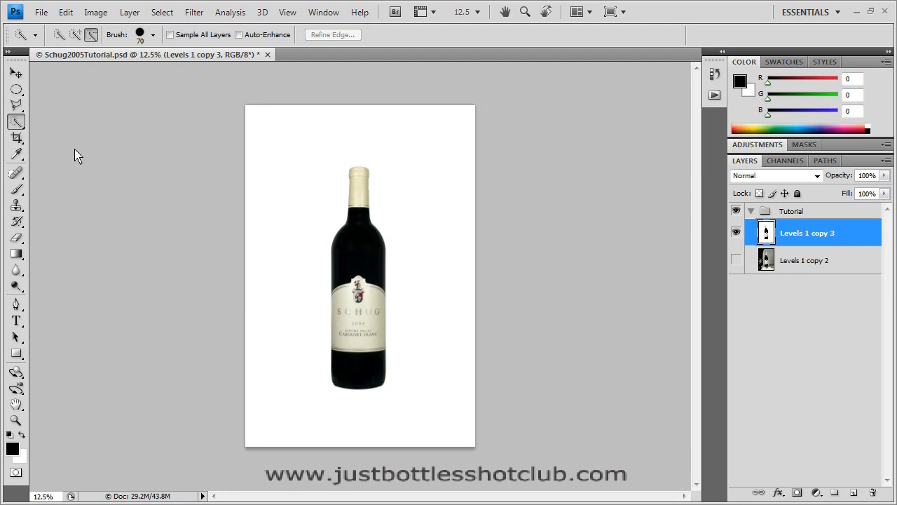
mouse_move(336, 387)
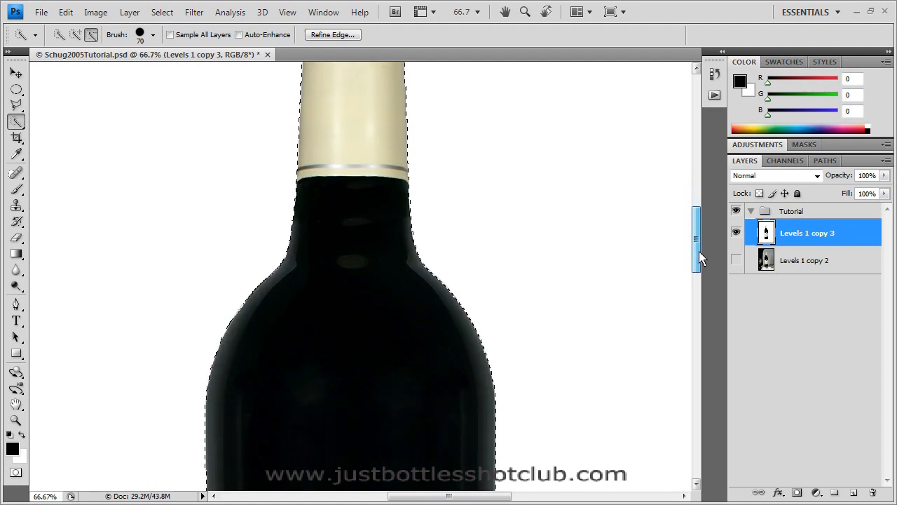
scroll("down", 3)
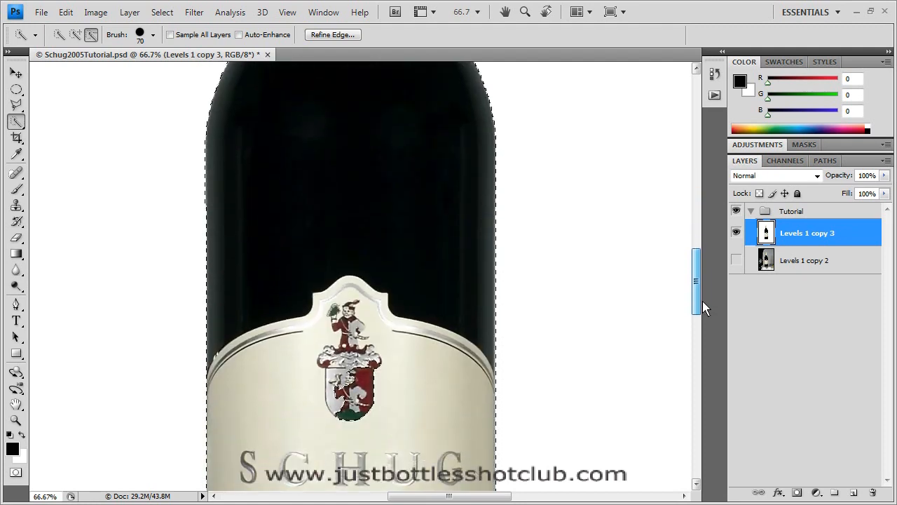
scroll("down", 3)
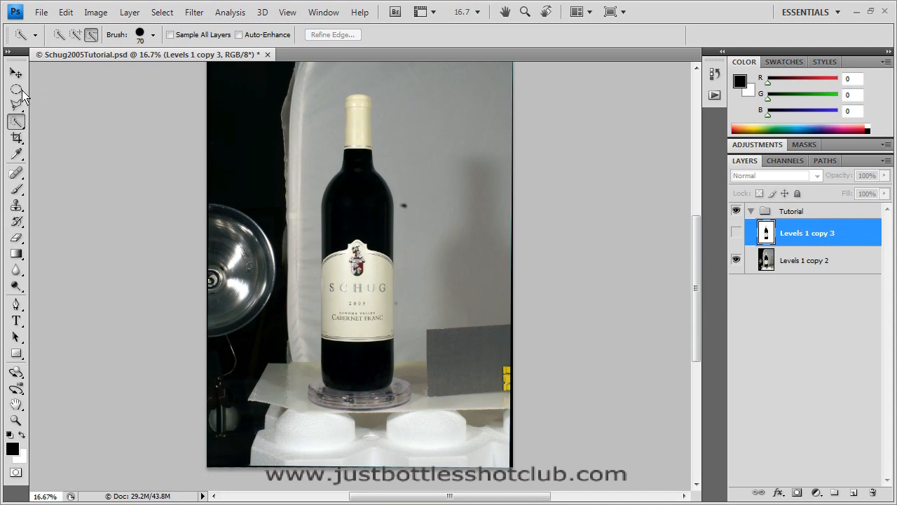
Drag an elliptical marquee over the bottle's round base
left_click(12, 90)
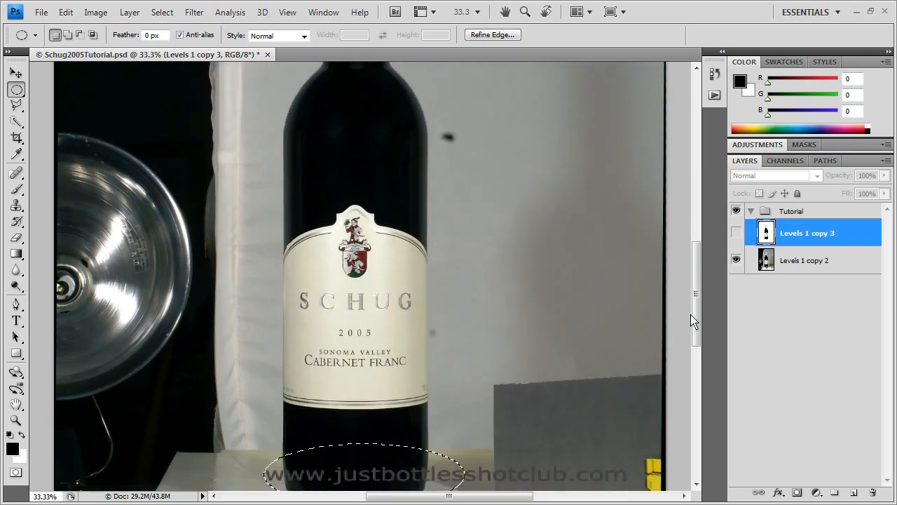
left_click_drag(695, 323, 696, 368)
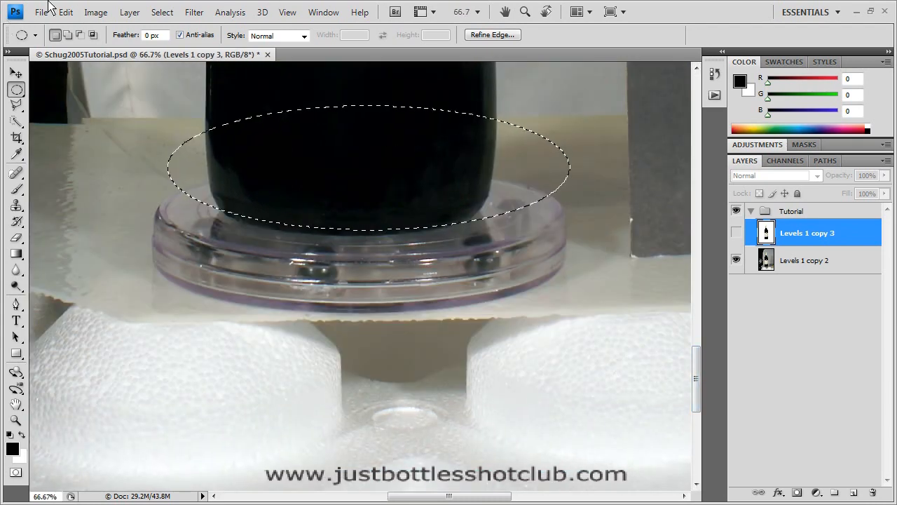
Transform the oval selection, narrowing its width to about 91.6% to fit the base
left_click(162, 12)
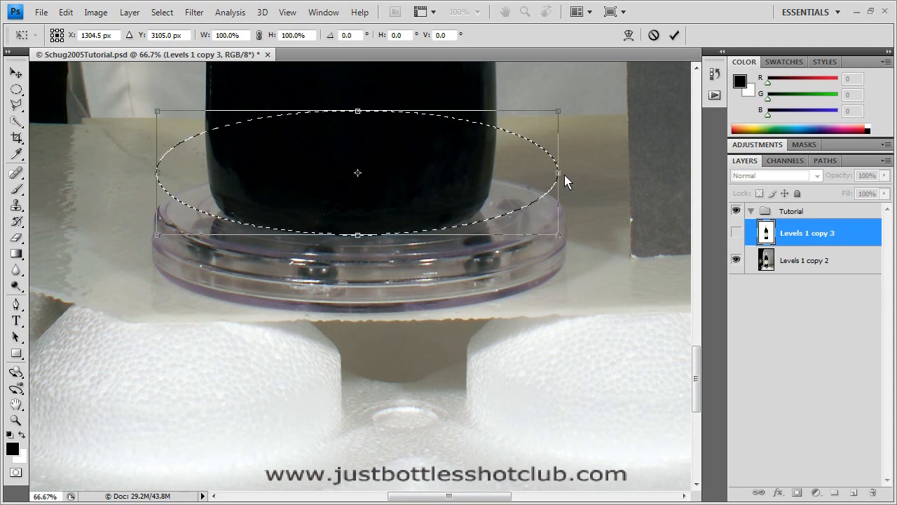
left_click_drag(558, 173, 540, 173)
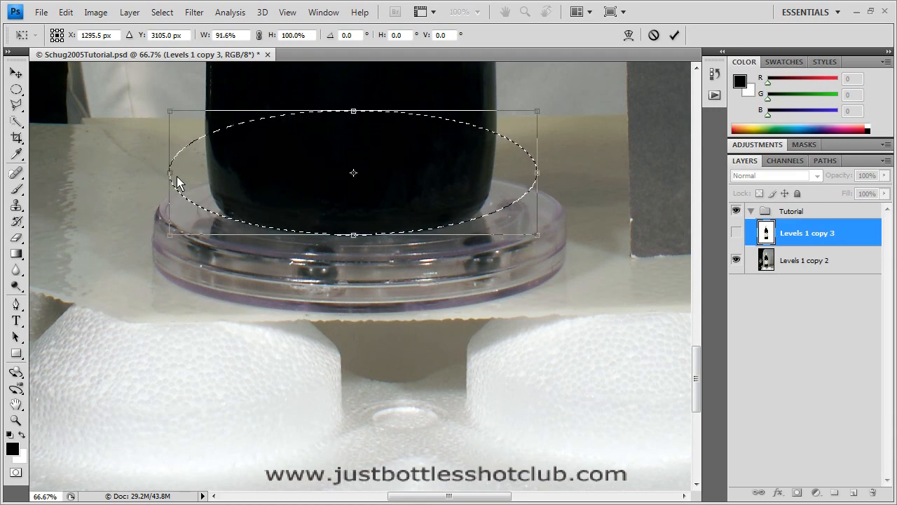
mouse_move(193, 161)
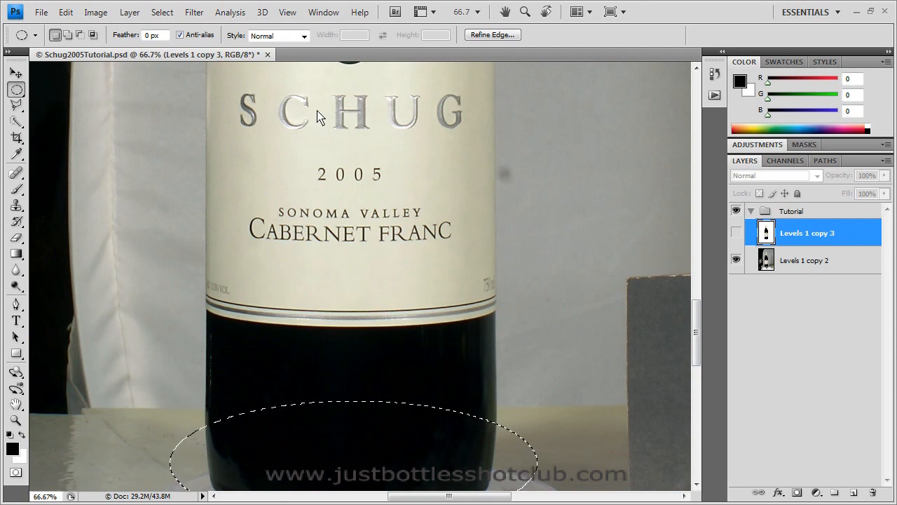
mouse_move(296, 160)
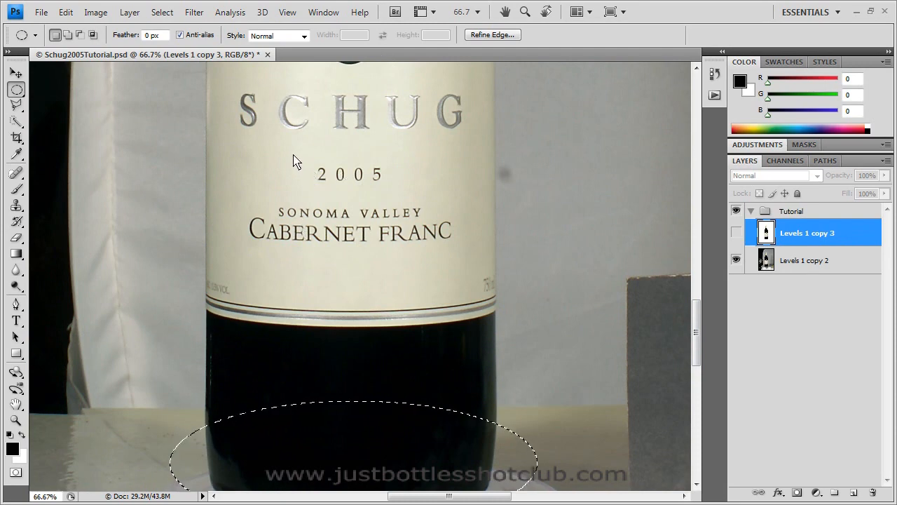
mouse_move(225, 196)
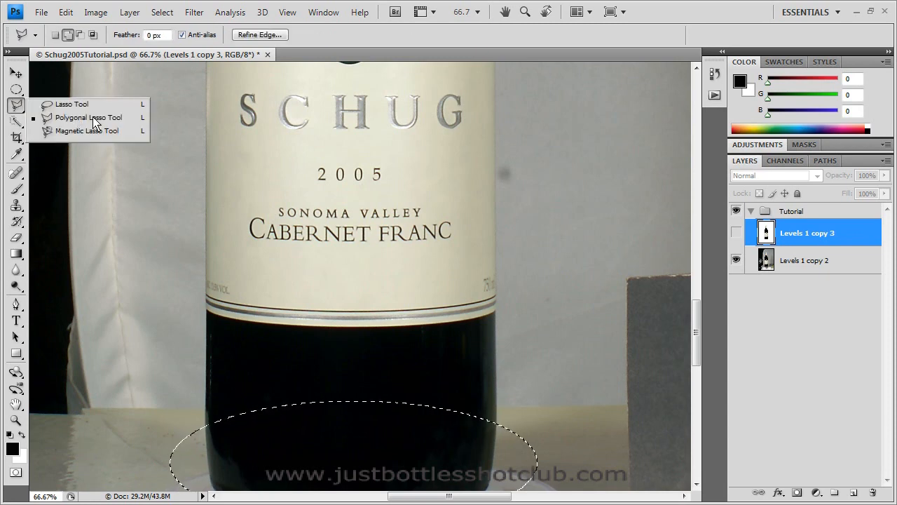
left_click(88, 117)
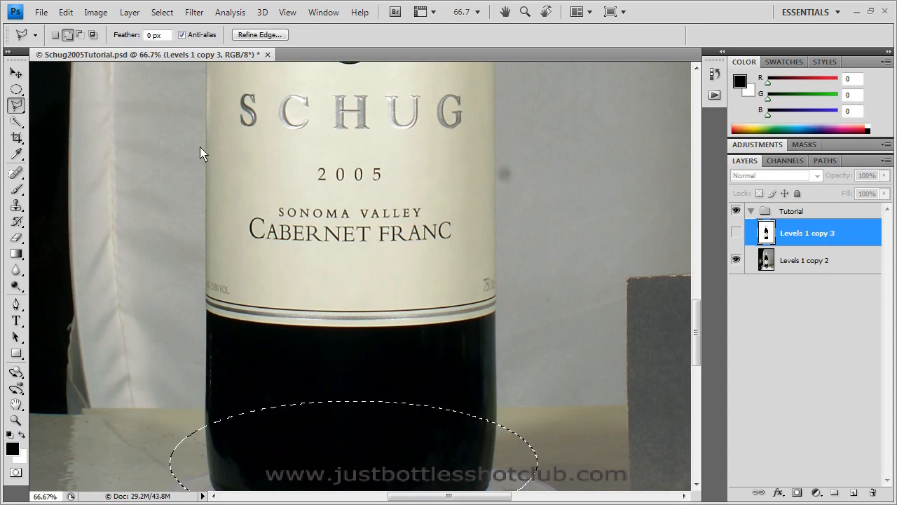
left_click(69, 34)
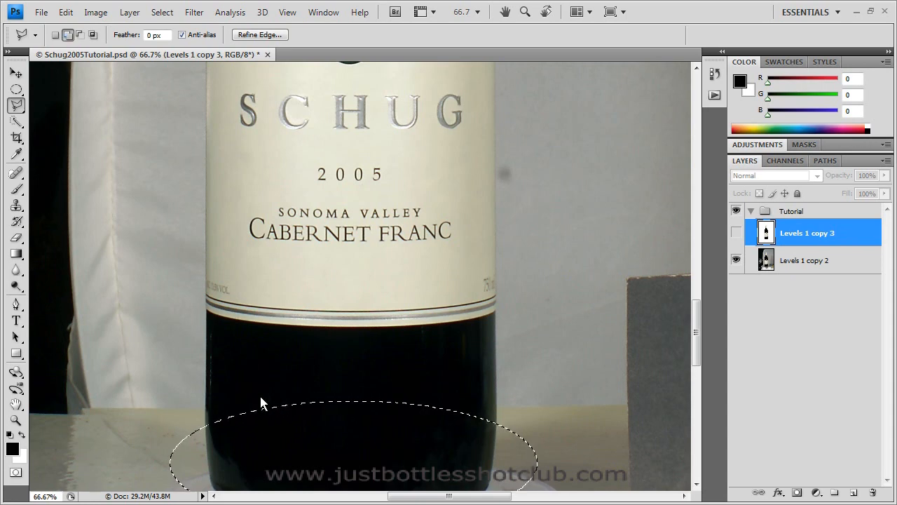
mouse_move(85, 44)
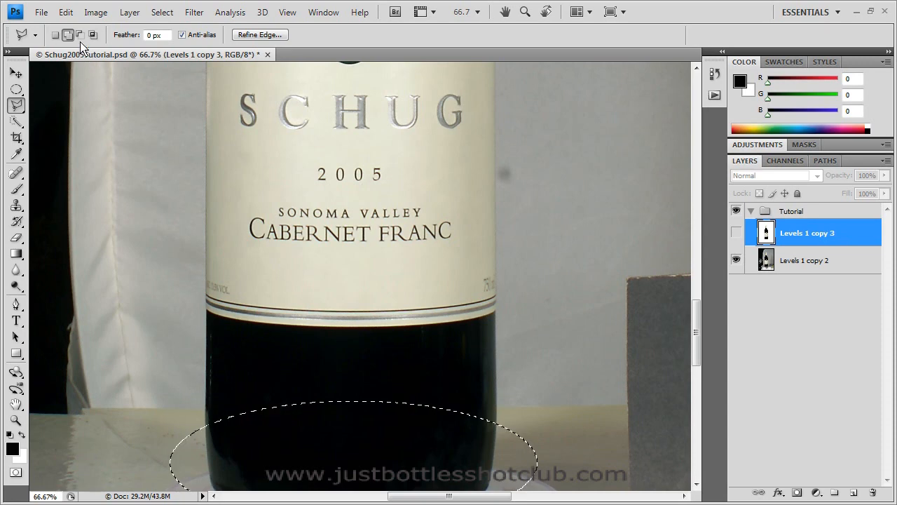
left_click(82, 35)
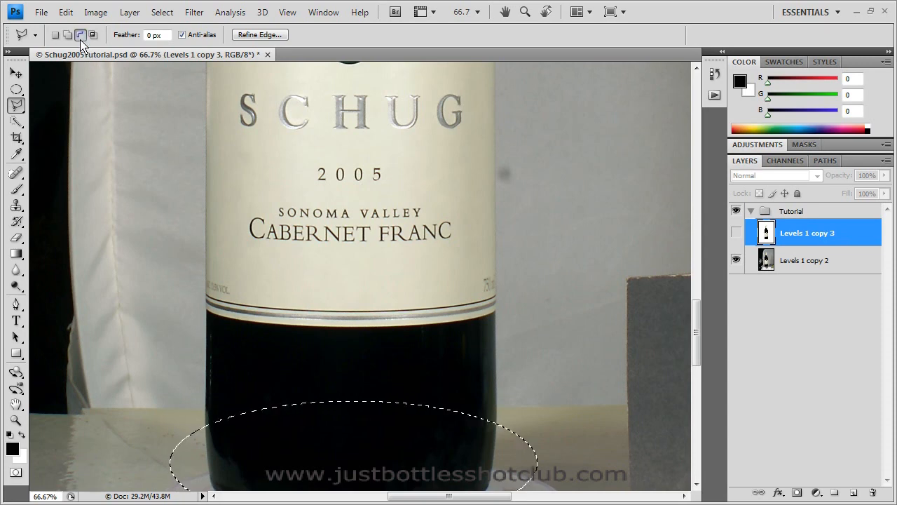
mouse_move(81, 36)
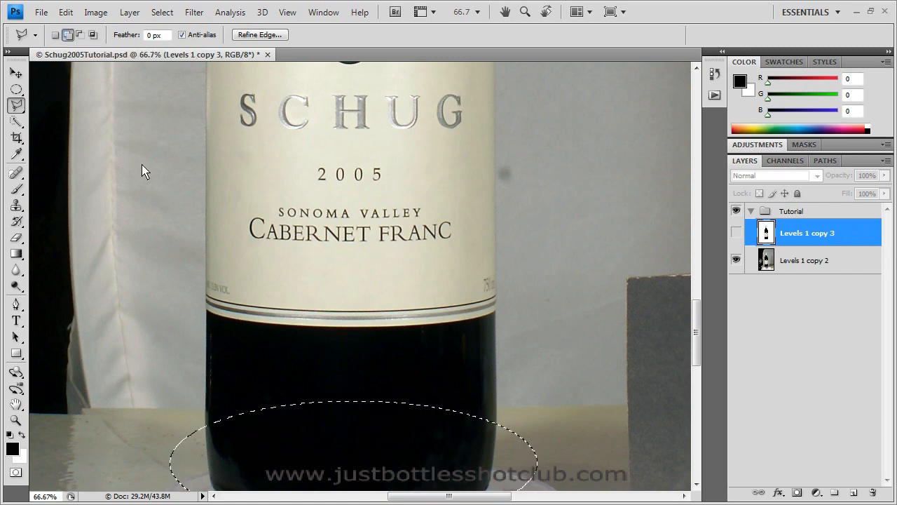
mouse_move(213, 432)
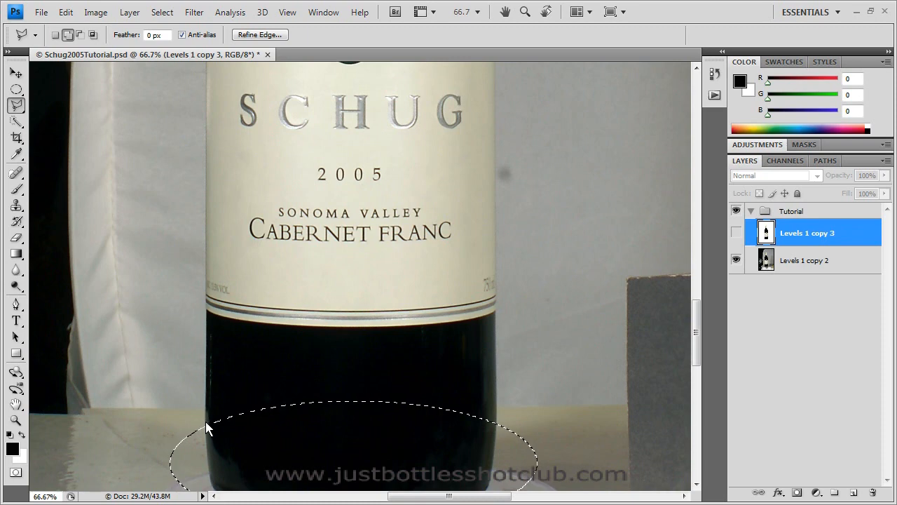
mouse_move(188, 398)
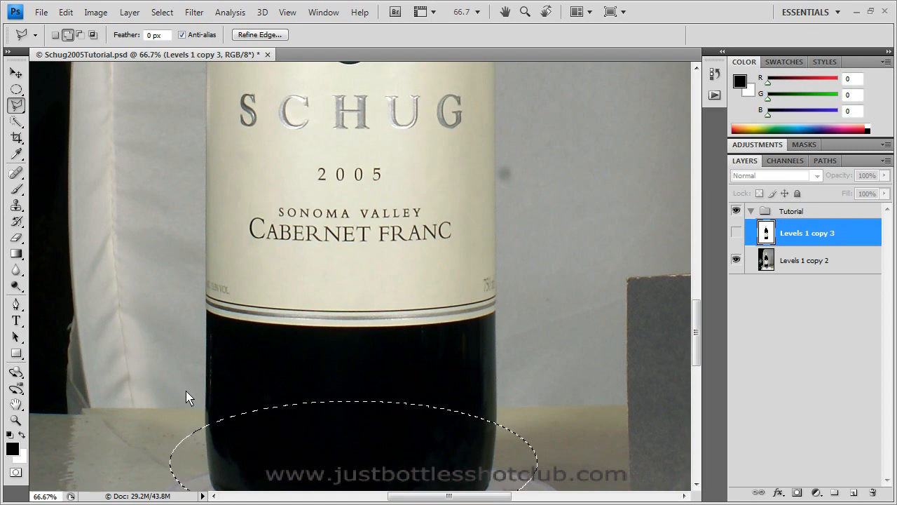
mouse_move(195, 412)
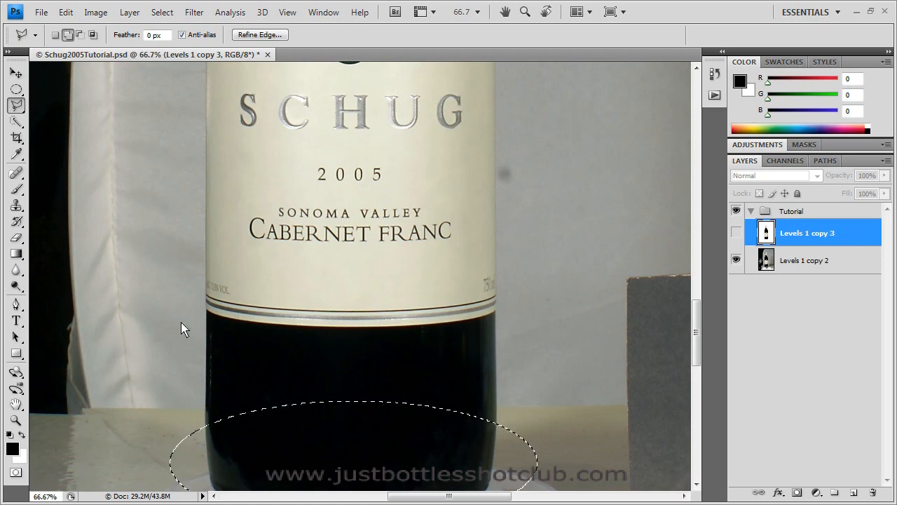
mouse_move(172, 407)
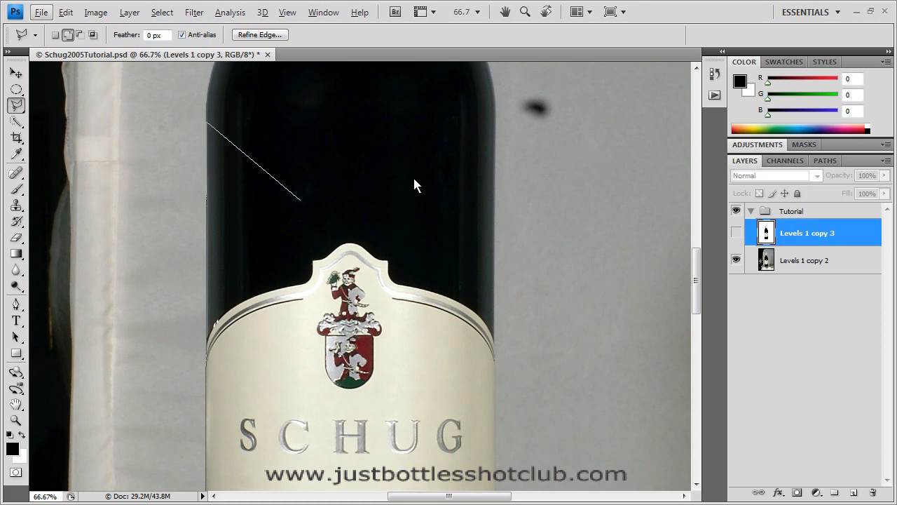
Place polygonal lasso points along the bottle's sides, scrolling down the body
left_click(492, 137)
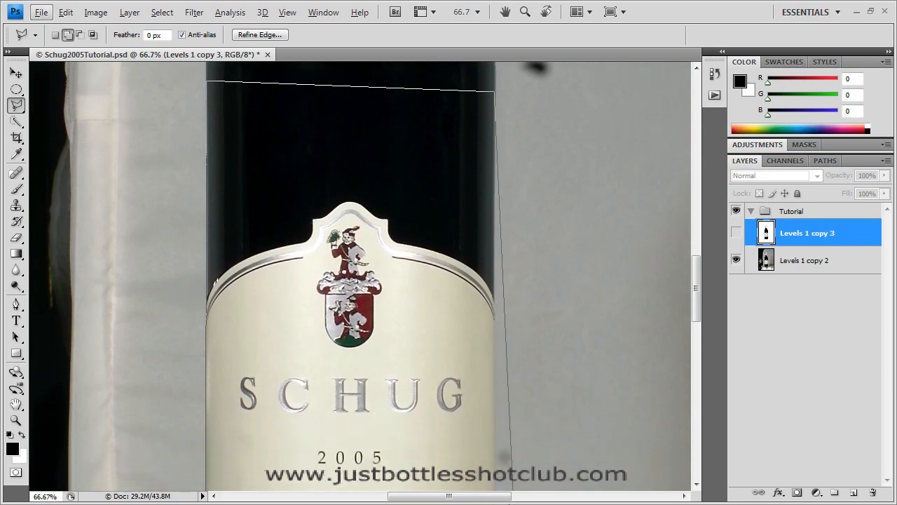
scroll("down", 3)
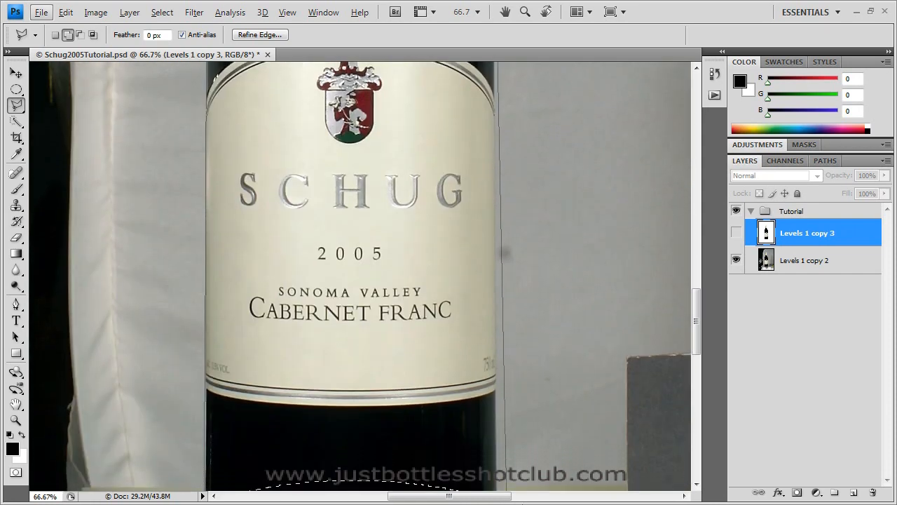
scroll("down", 3)
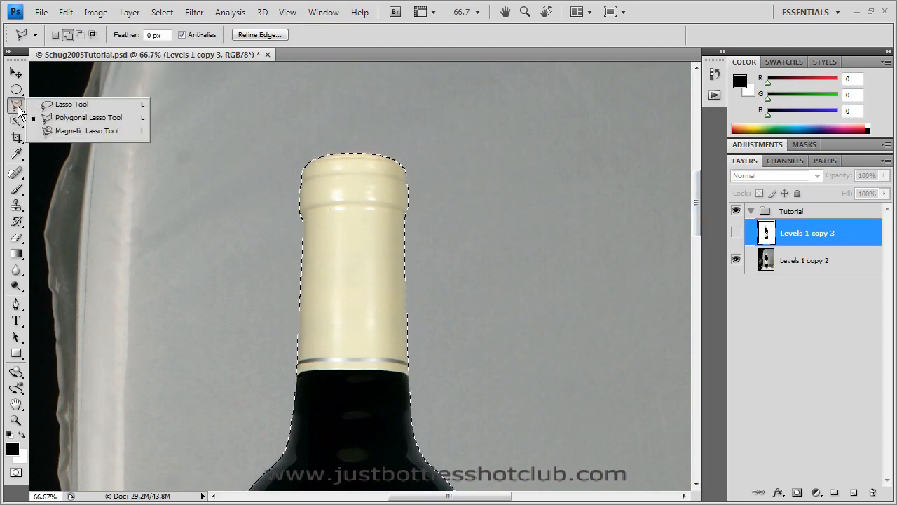
mouse_move(104, 125)
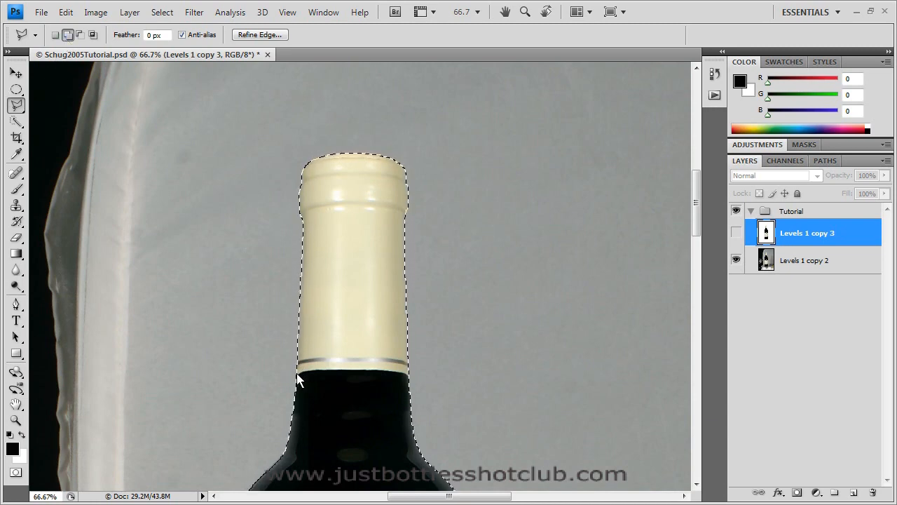
mouse_move(319, 238)
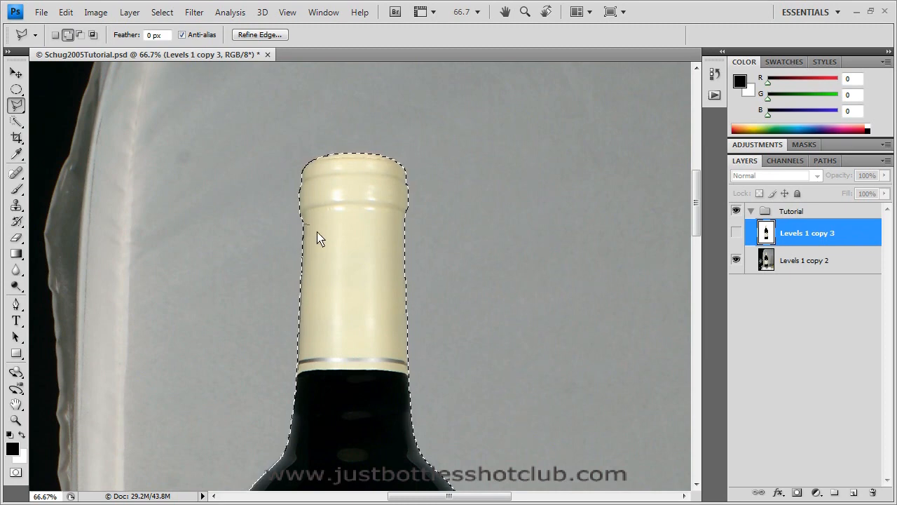
Drag the lasso along the cap edge to correct the selection there
left_click_drag(319, 236, 305, 380)
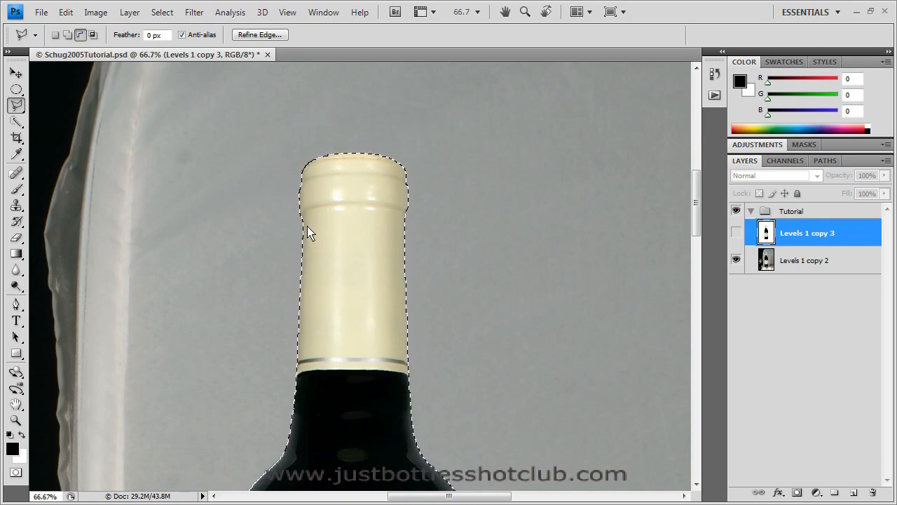
mouse_move(308, 231)
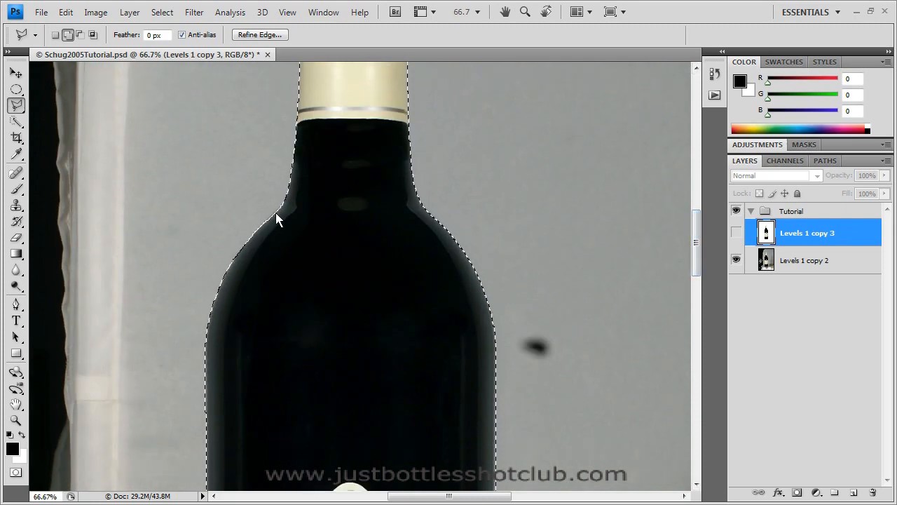
mouse_move(265, 232)
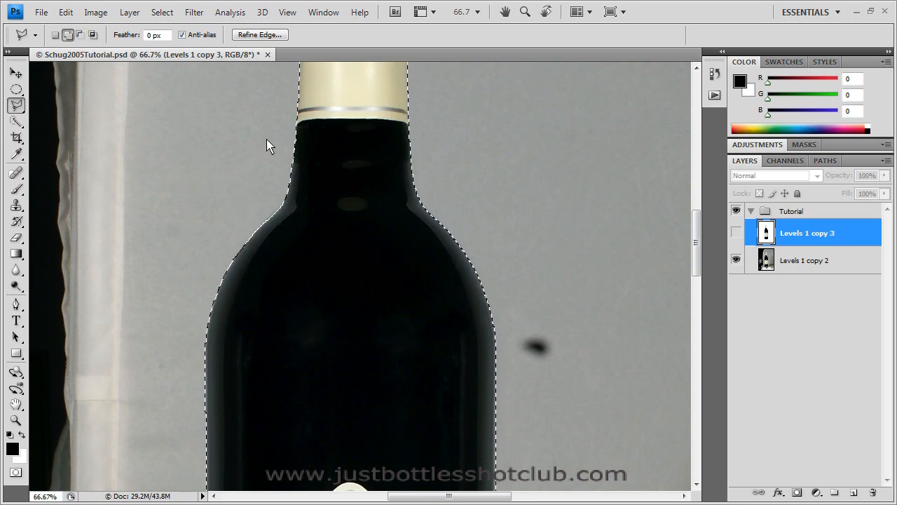
mouse_move(265, 230)
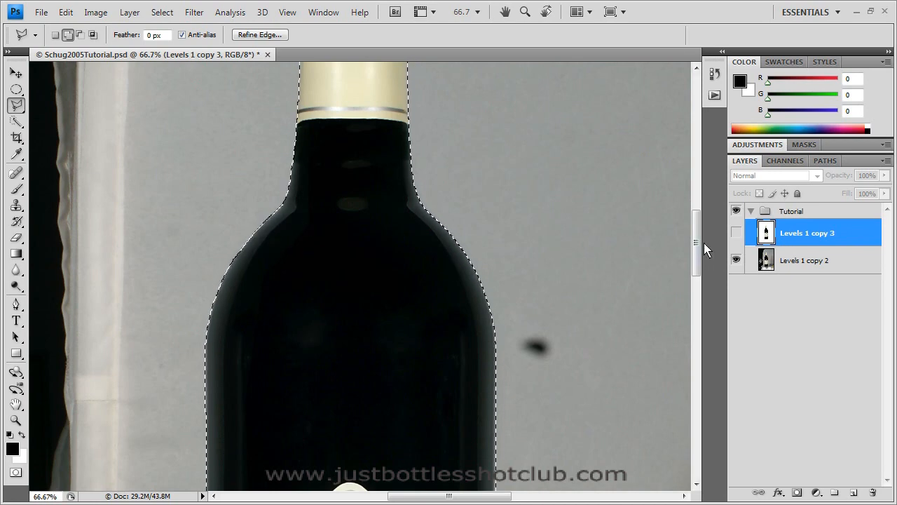
left_click_drag(704, 249, 704, 294)
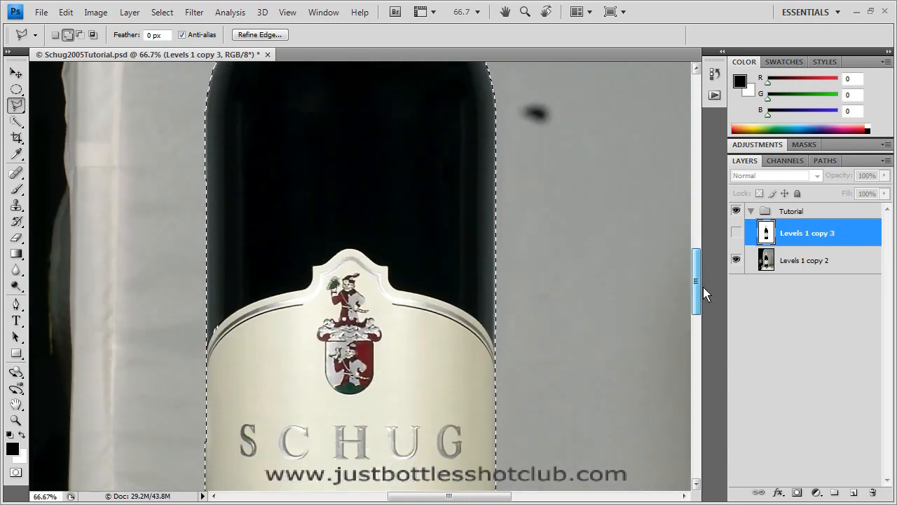
left_click_drag(696, 288, 696, 329)
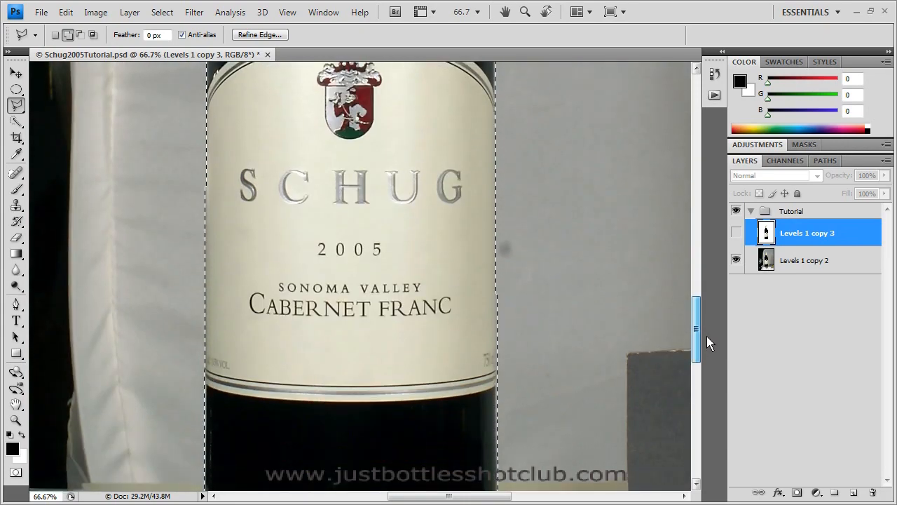
left_click_drag(695, 330, 695, 371)
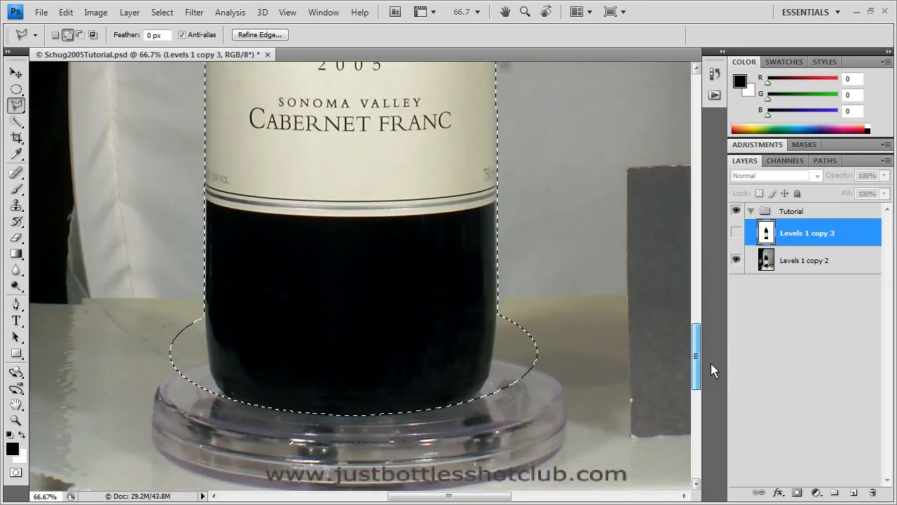
scroll("down", 3)
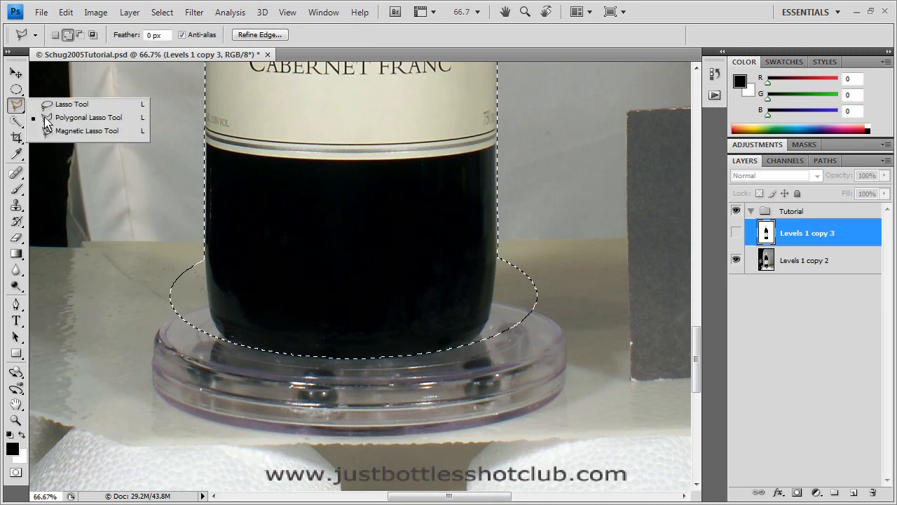
Trace the bottle's curved bottom edge with the Magnetic Lasso, trimming the oval overhang
left_click(76, 132)
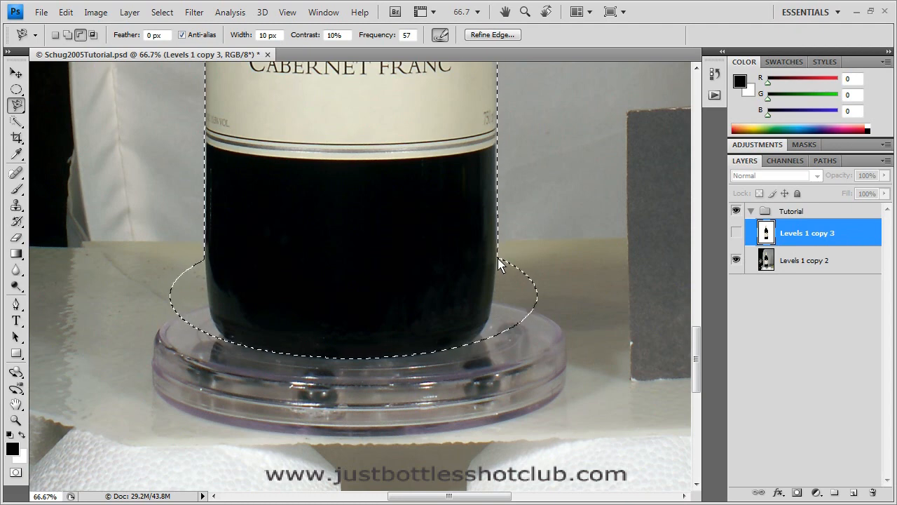
mouse_move(500, 299)
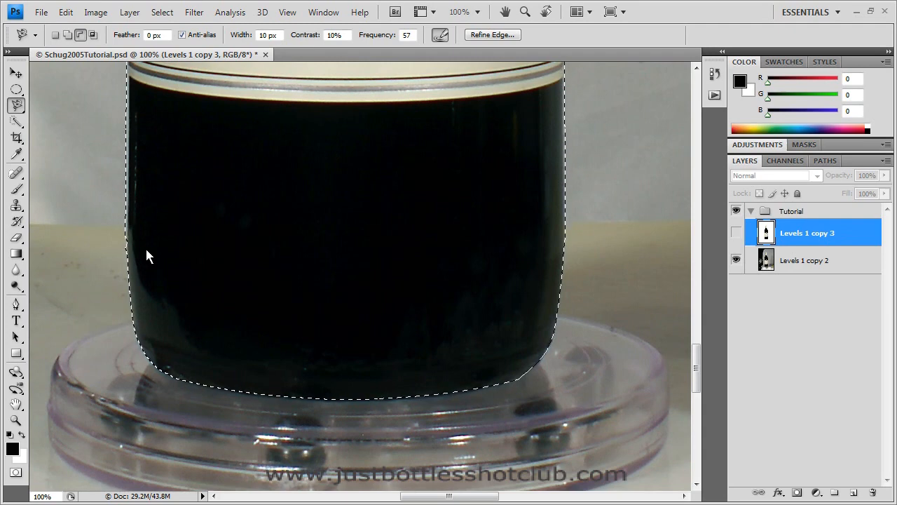
mouse_move(138, 267)
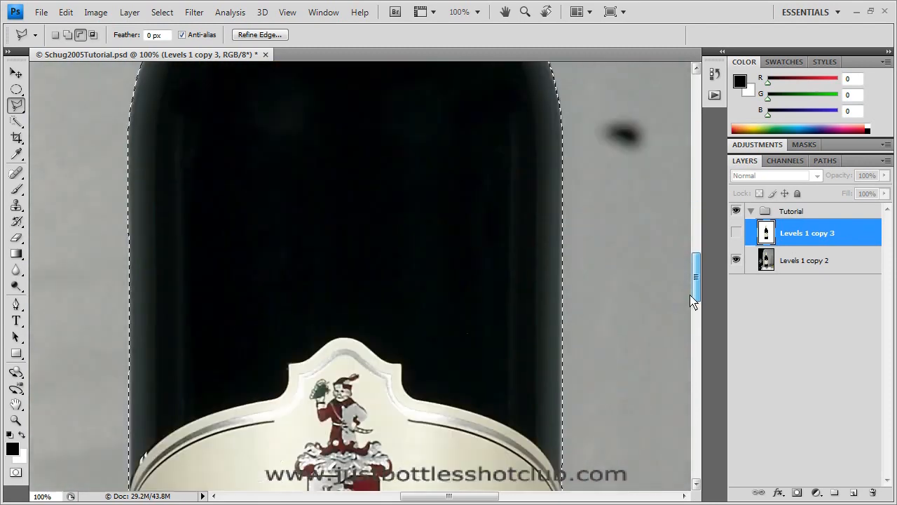
scroll("down", 3)
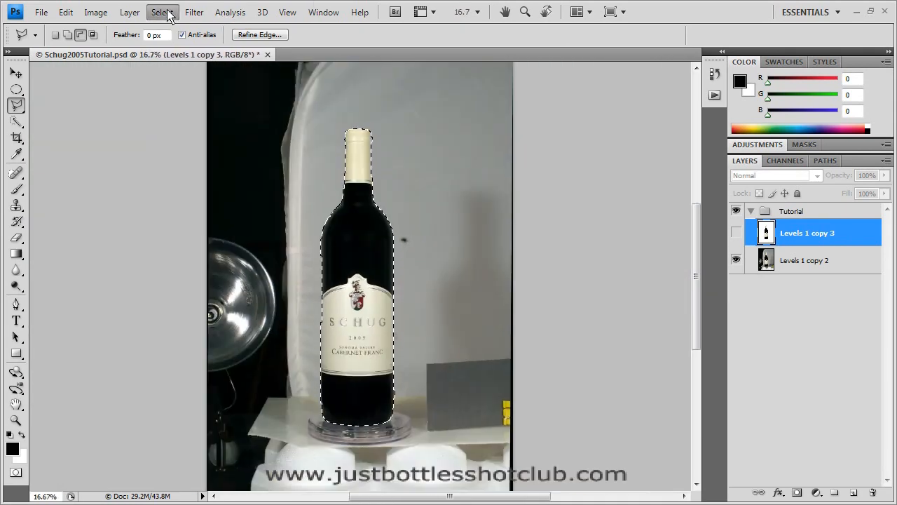
Save the selection as a channel named 'Bottle'
left_click(159, 11)
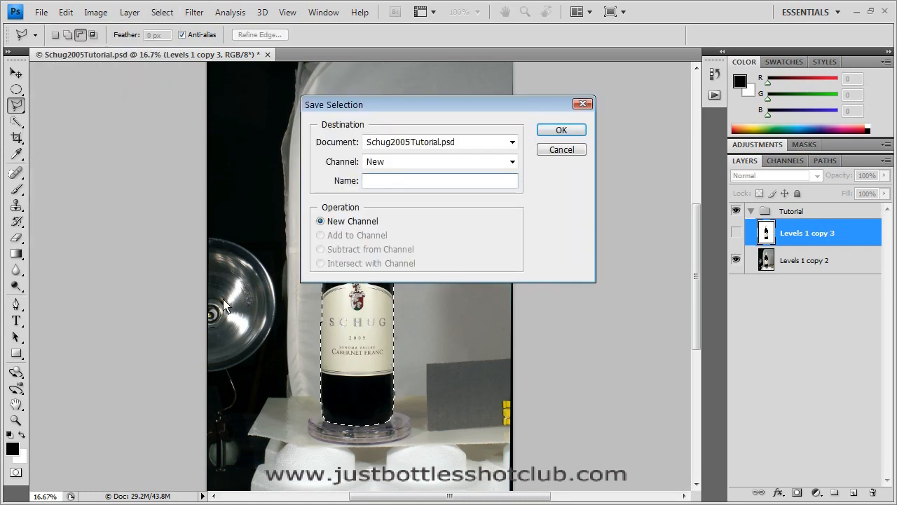
type("Bottl")
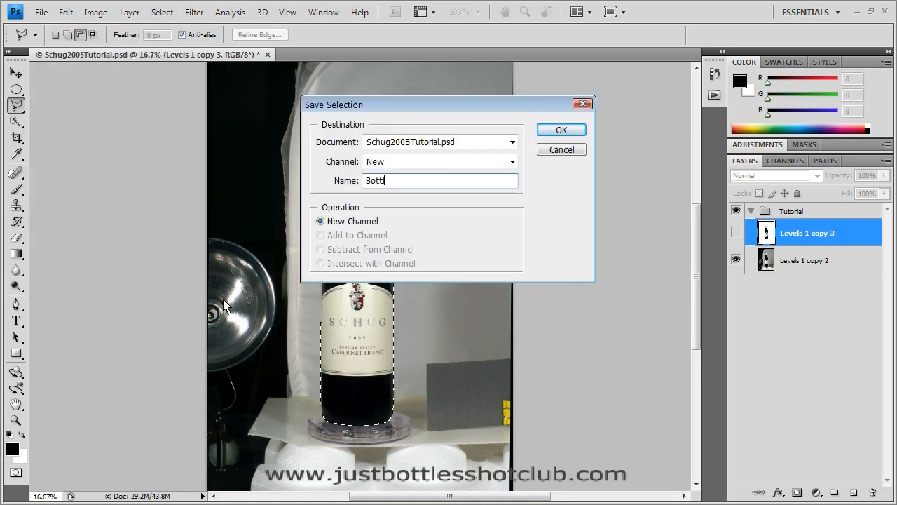
type("e")
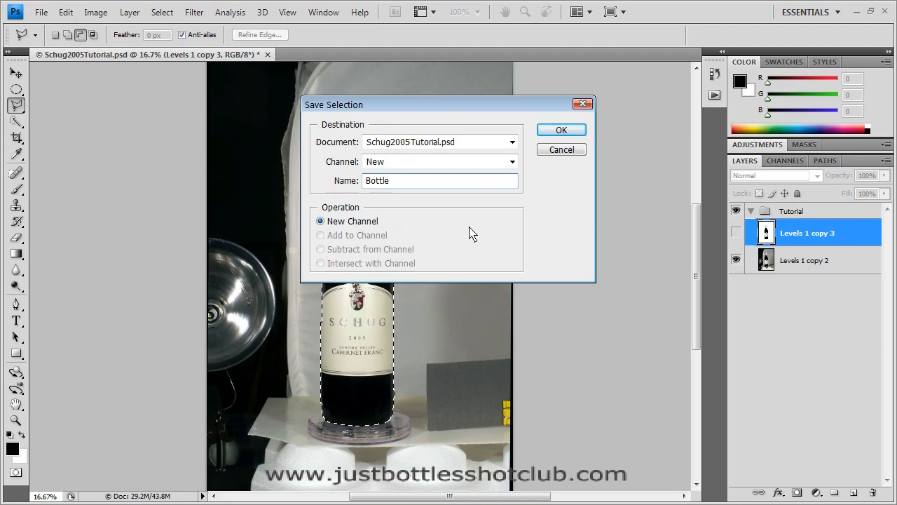
left_click(561, 129)
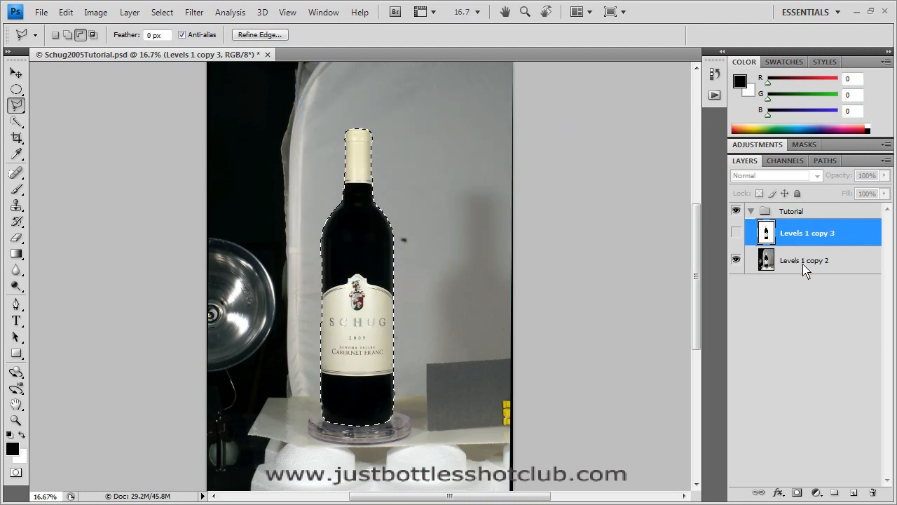
Select the Levels 1 copy 2 layer as the source for the bottle copy
left_click(805, 260)
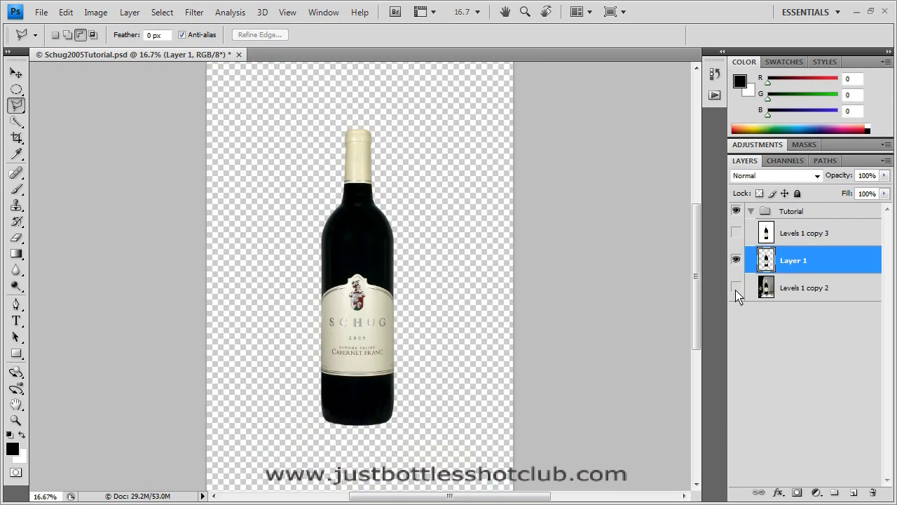
mouse_move(738, 290)
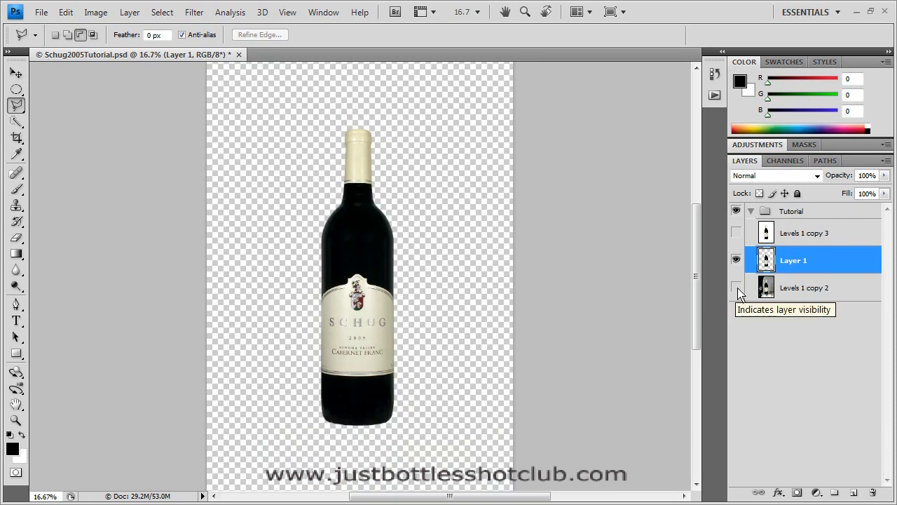